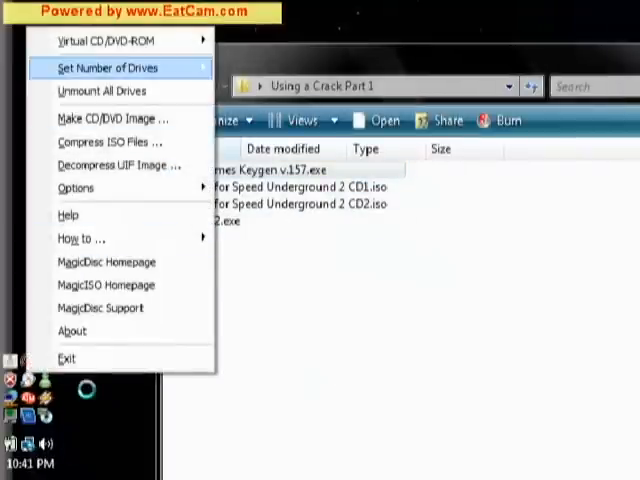
{"action": "mouse_move", "coordinate": [110, 40]}
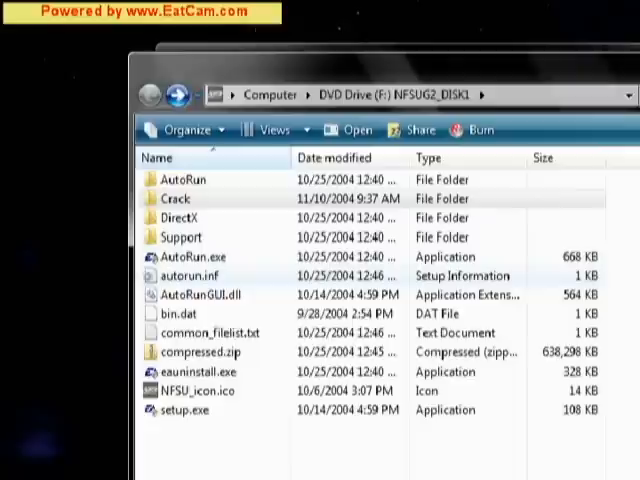
{"action": "mouse_move", "coordinate": [184, 276]}
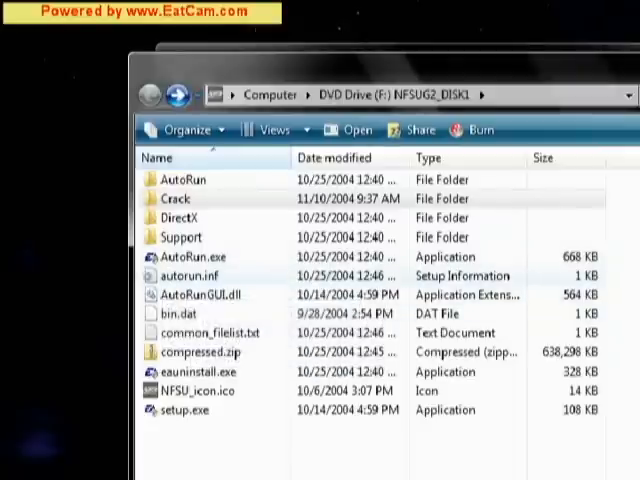
View the disc's autorun.inf in Notepad and show the Method 2 - autorun method folder with Serial.txt
{"action": "double_click", "coordinate": [186, 276]}
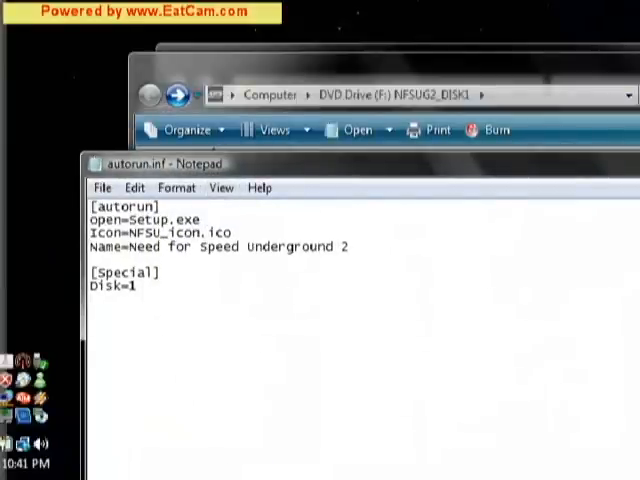
{"action": "left_click", "coordinate": [20, 460]}
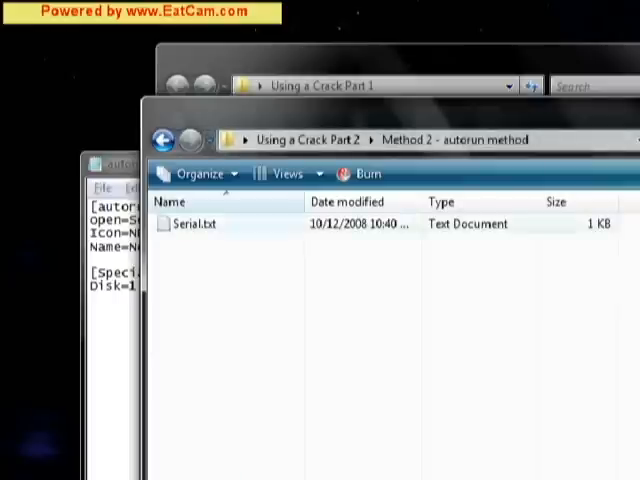
Add an open=serial.txt line below open=Setup.exe in autorun.inf
{"action": "double_click", "coordinate": [196, 224]}
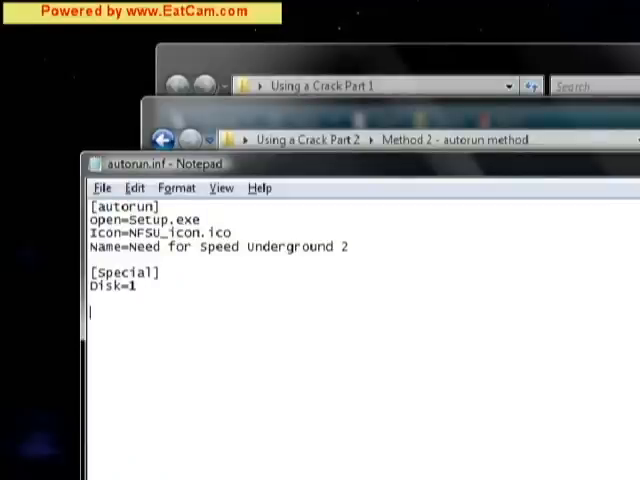
{"action": "key", "text": "enter"}
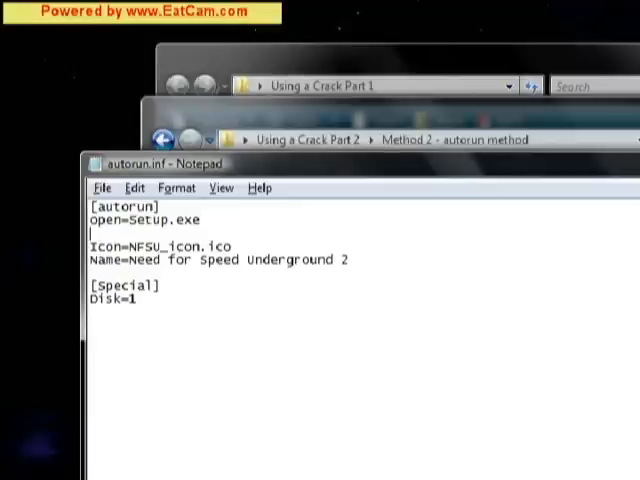
{"action": "type", "text": "open"}
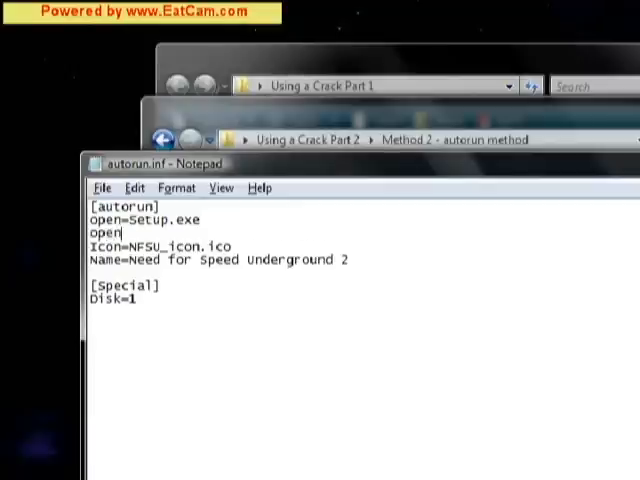
{"action": "type", "text": "="}
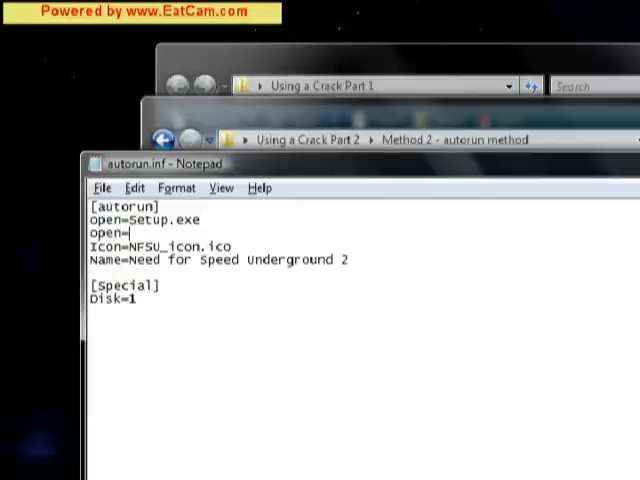
{"action": "type", "text": "ser"}
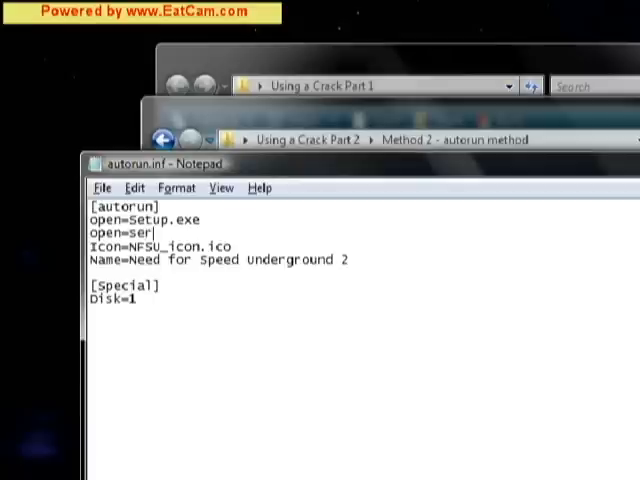
{"action": "type", "text": "ial.txt"}
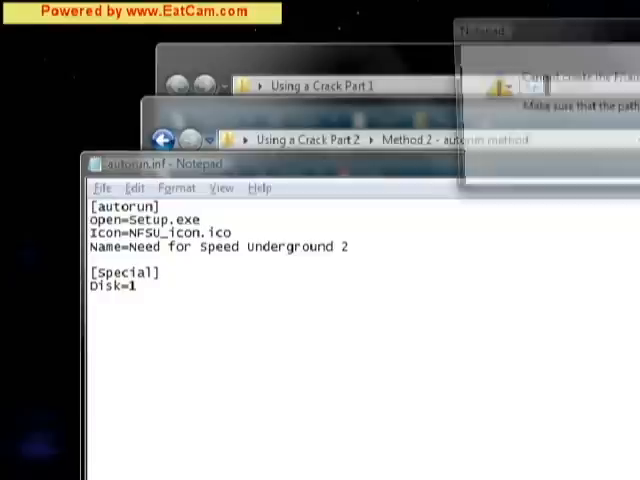
Dismiss the file-path warning and save autorun.inf into the Method 2 - autorun method folder via Save As
{"action": "left_click", "coordinate": [104, 188]}
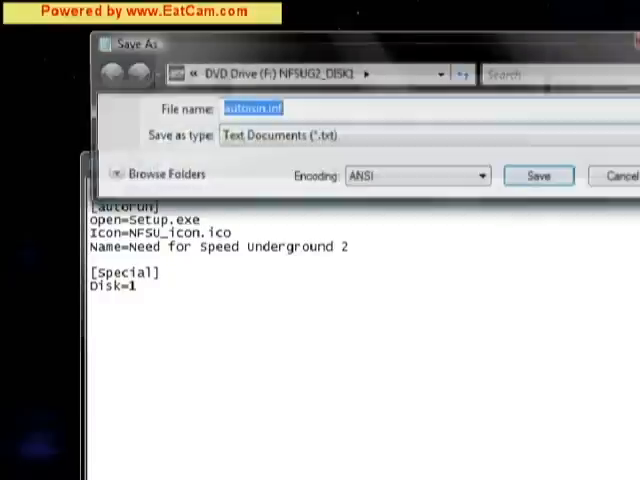
{"action": "left_click", "coordinate": [538, 176]}
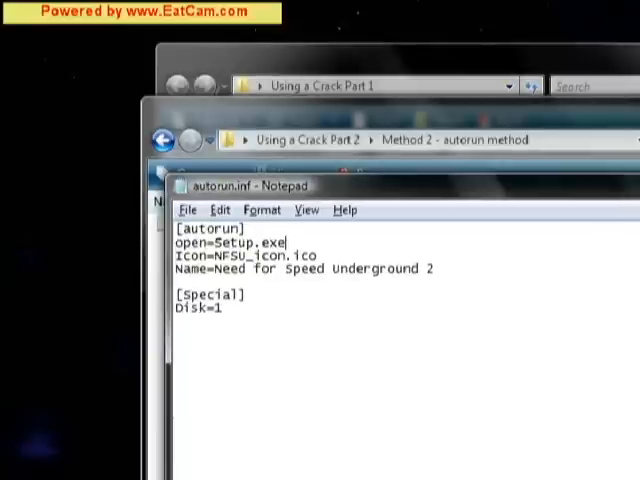
{"action": "left_click", "coordinate": [188, 210]}
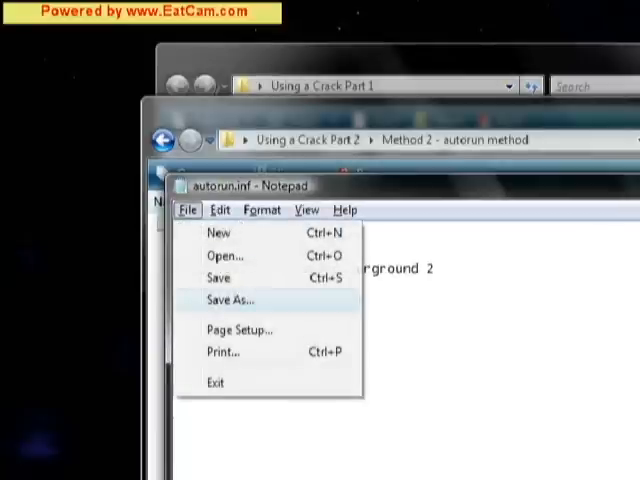
{"action": "left_click", "coordinate": [232, 300]}
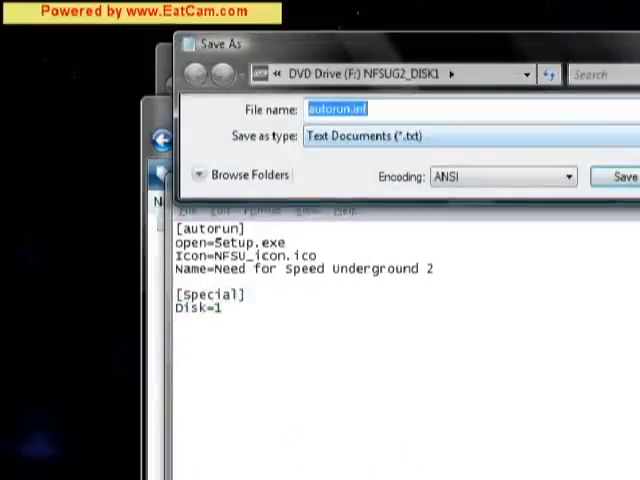
{"action": "left_click", "coordinate": [244, 174]}
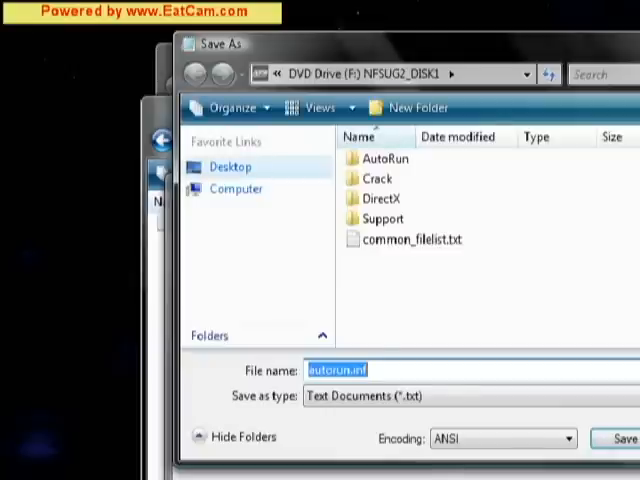
{"action": "left_click", "coordinate": [232, 166]}
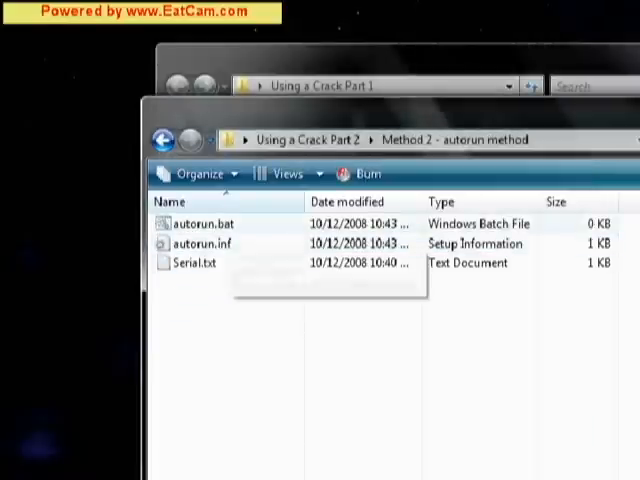
Edit autorun.bat and write an 'echo Need for speed underground' line
{"action": "double_click", "coordinate": [204, 224]}
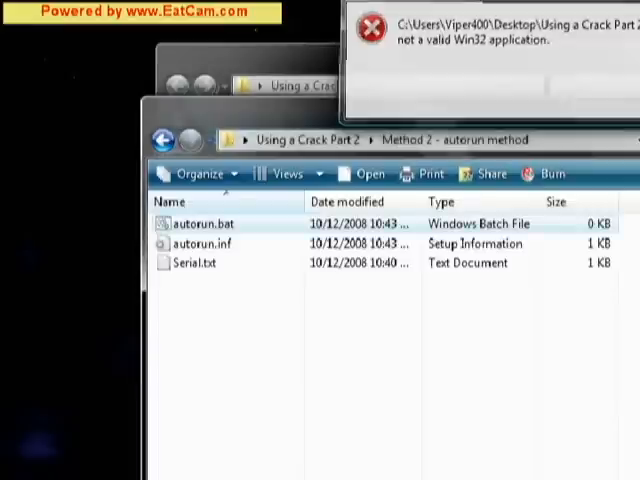
{"action": "right_click", "coordinate": [196, 224]}
{"action": "type", "text": "@"}
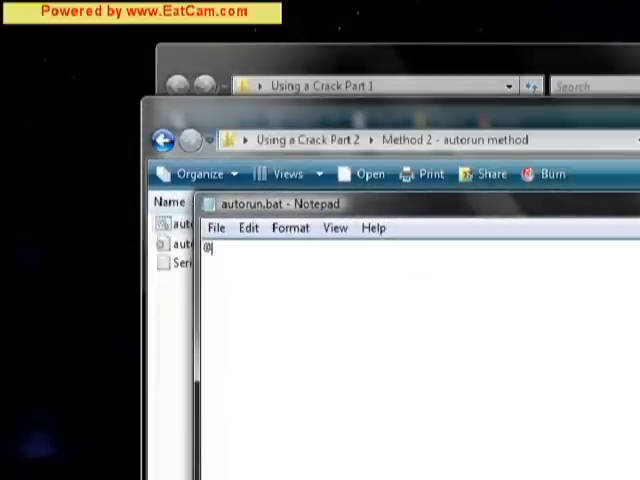
{"action": "type", "text": "echo"}
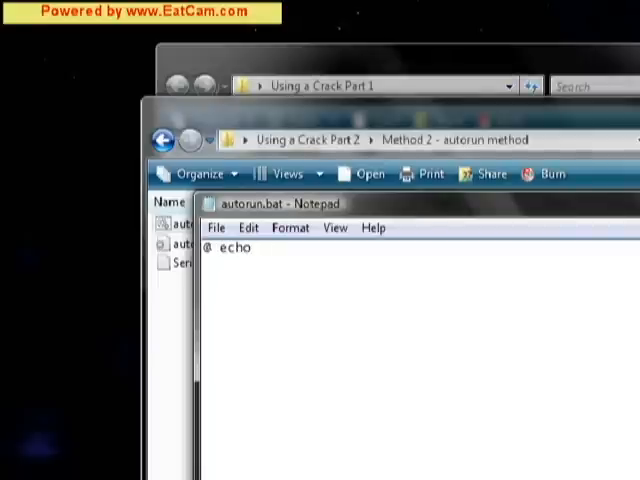
{"action": "type", "text": "Need"}
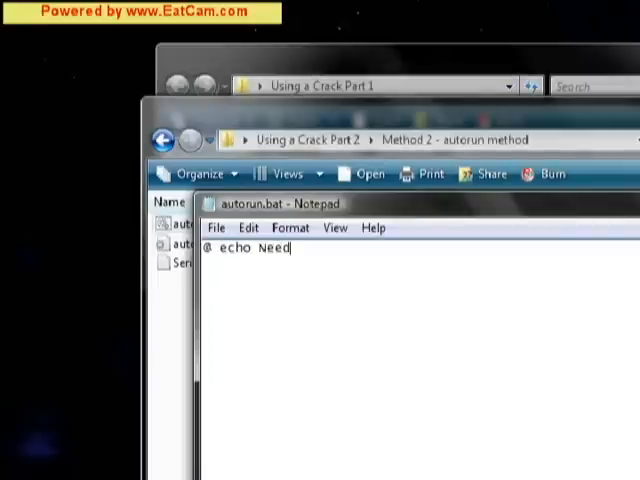
{"action": "type", "text": "for sp"}
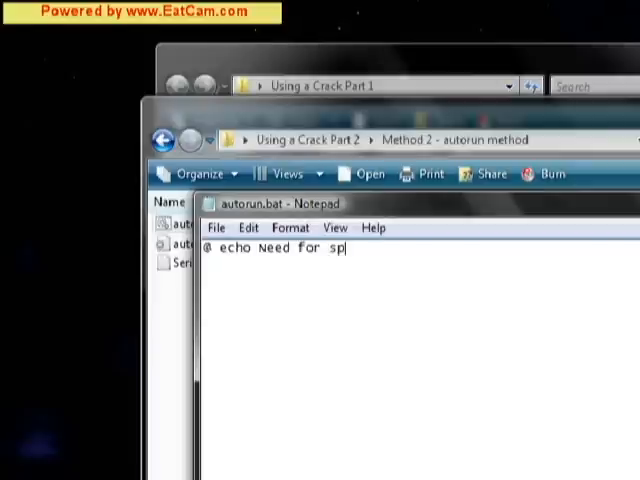
{"action": "type", "text": "eed underground"}
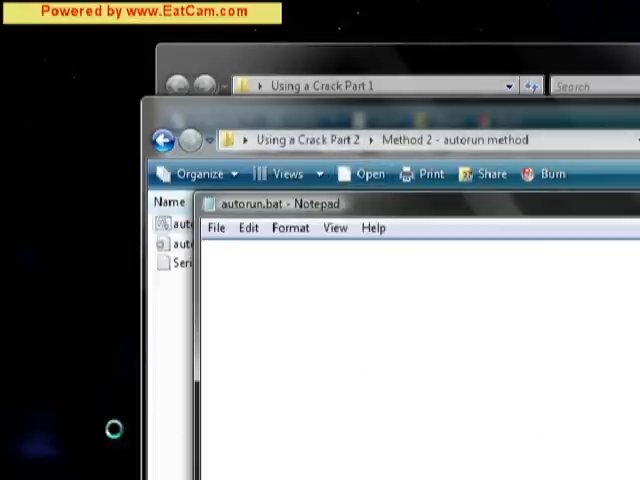
Replace the echo line with an '@ start serial.txt' command
{"action": "type", "text": "@ s"}
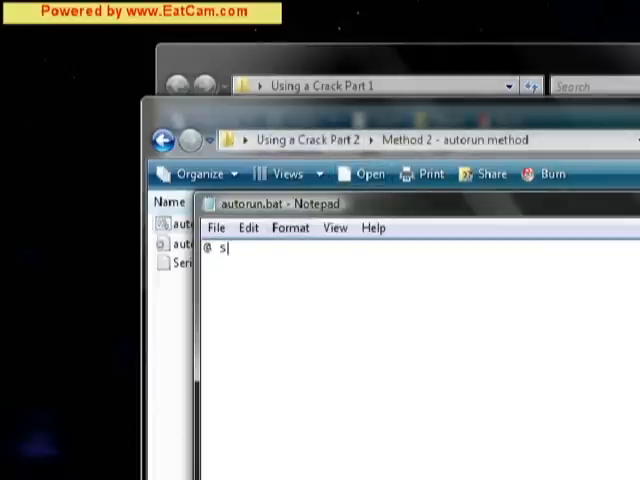
{"action": "type", "text": "tart serial.txrrt"}
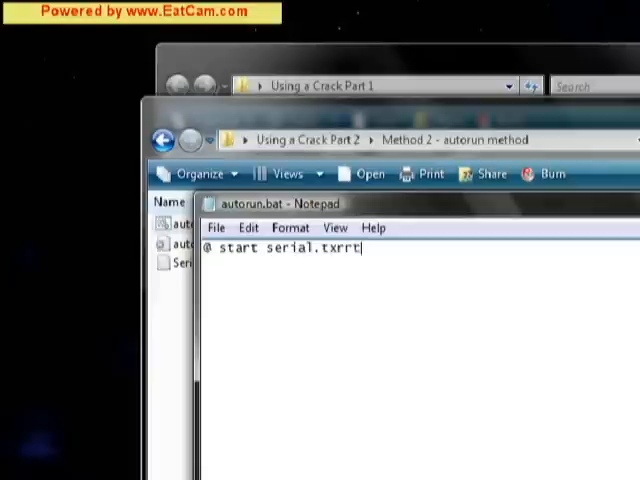
{"action": "key", "text": "Backspace"}
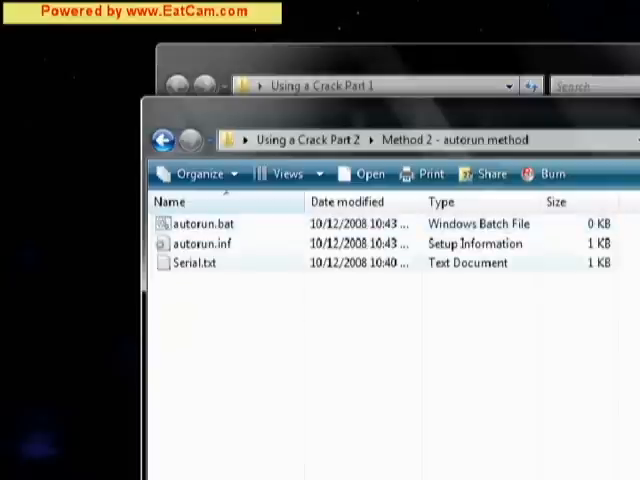
Check autorun.inf, then finish autorun.bat with '@ start serial.txt' and '@ Setup.exe' and save it
{"action": "double_click", "coordinate": [202, 244]}
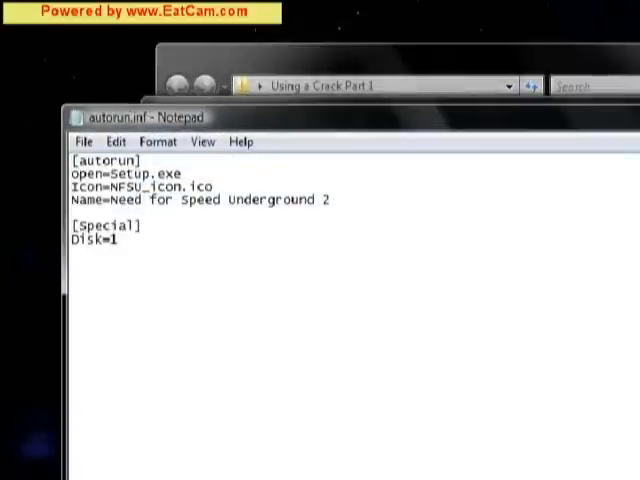
{"action": "double_click", "coordinate": [144, 188]}
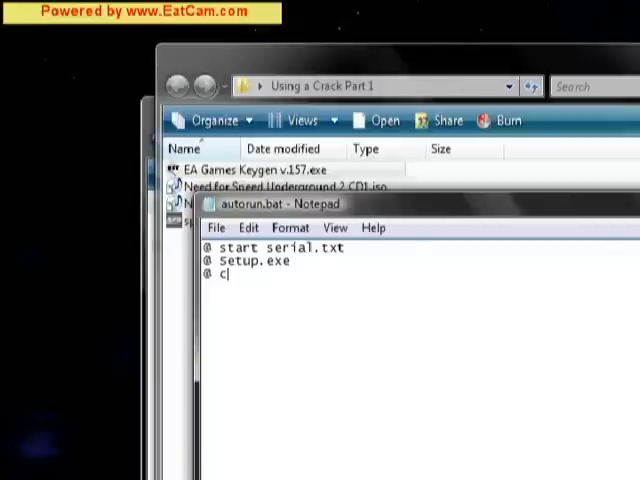
{"action": "type", "text": "ls"}
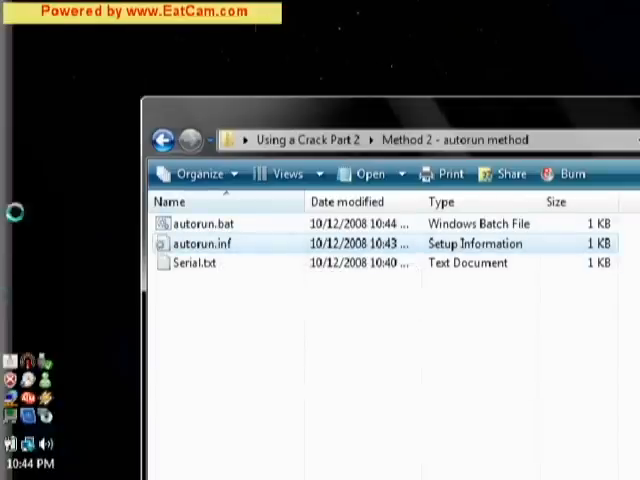
{"action": "double_click", "coordinate": [204, 244]}
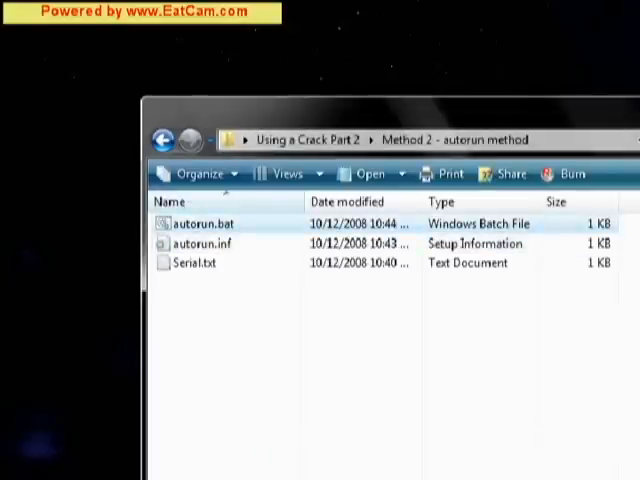
{"action": "double_click", "coordinate": [194, 264]}
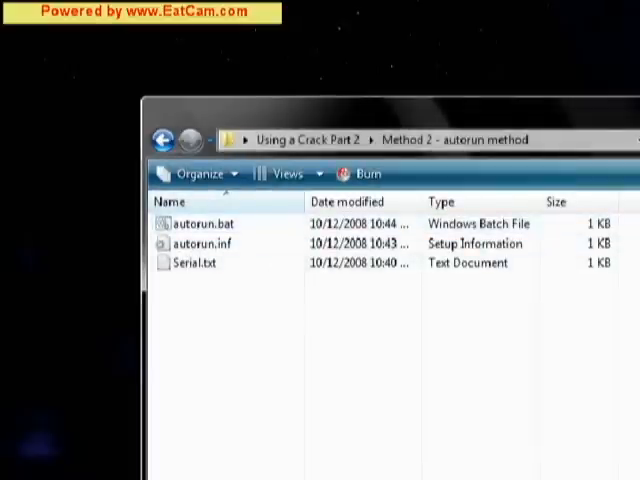
Change autorun.inf's open= entry from Setup.exe to autorun.bat
{"action": "double_click", "coordinate": [202, 244]}
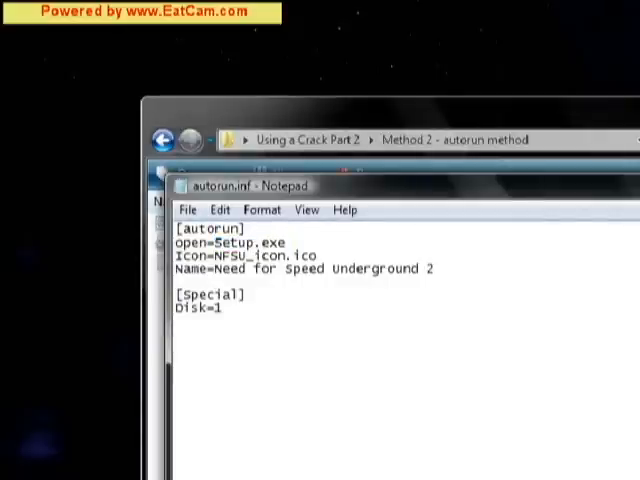
{"action": "double_click", "coordinate": [234, 242]}
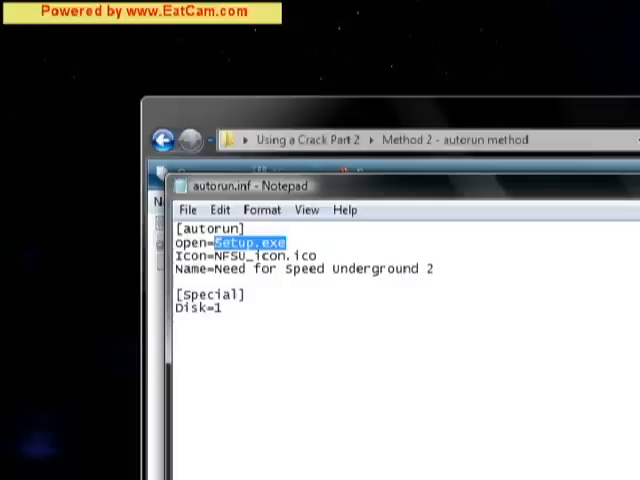
{"action": "type", "text": "auto"}
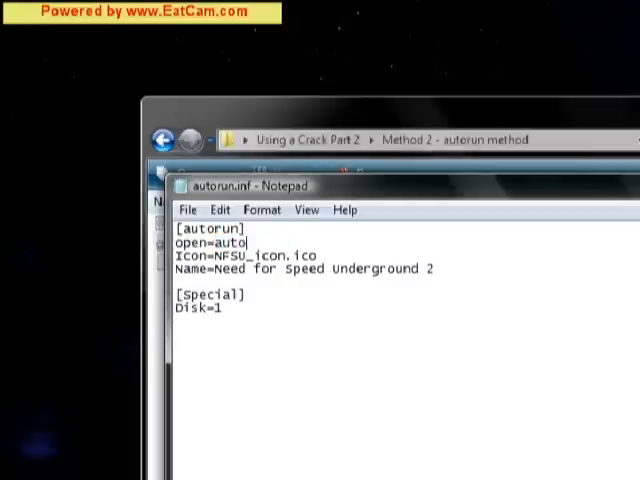
{"action": "type", "text": "run.bat"}
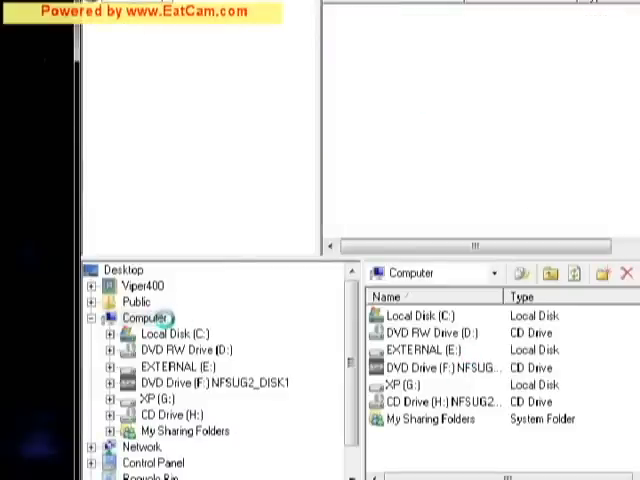
{"action": "mouse_move", "coordinate": [212, 414]}
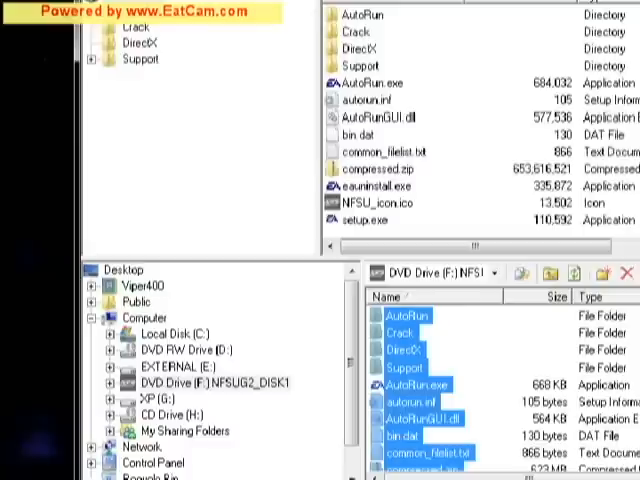
Show the context menu actions for the selected NFSUG2 disc files in MagicISO
{"action": "right_click", "coordinate": [400, 16]}
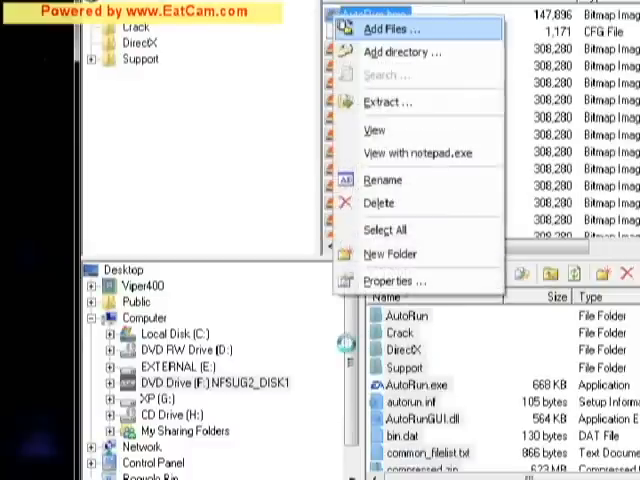
{"action": "mouse_move", "coordinate": [388, 100]}
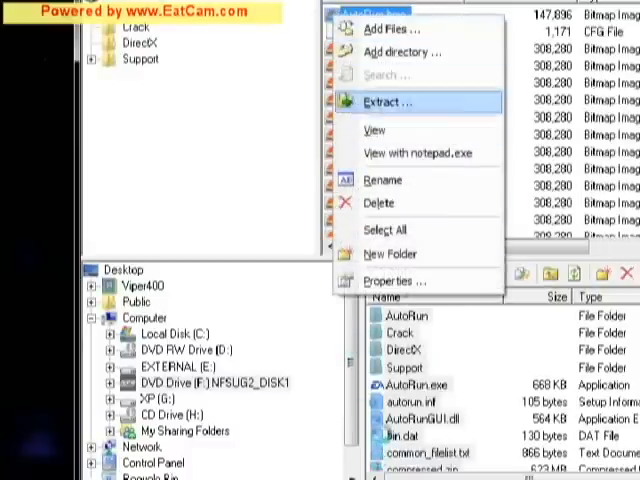